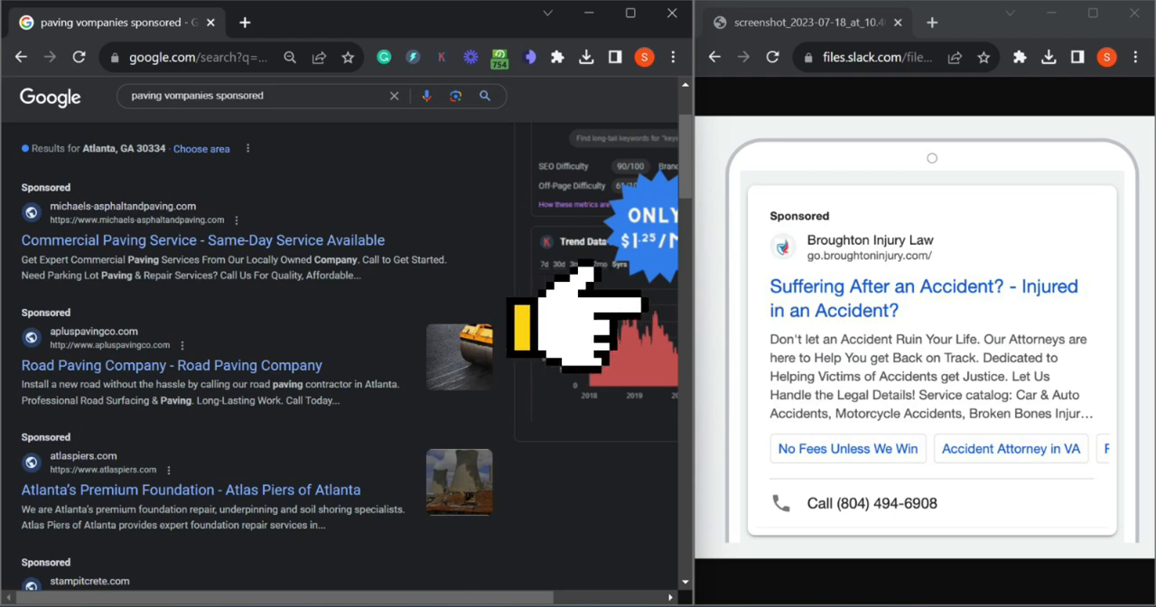
{"action": "mouse_move", "coordinate": [578, 334]}
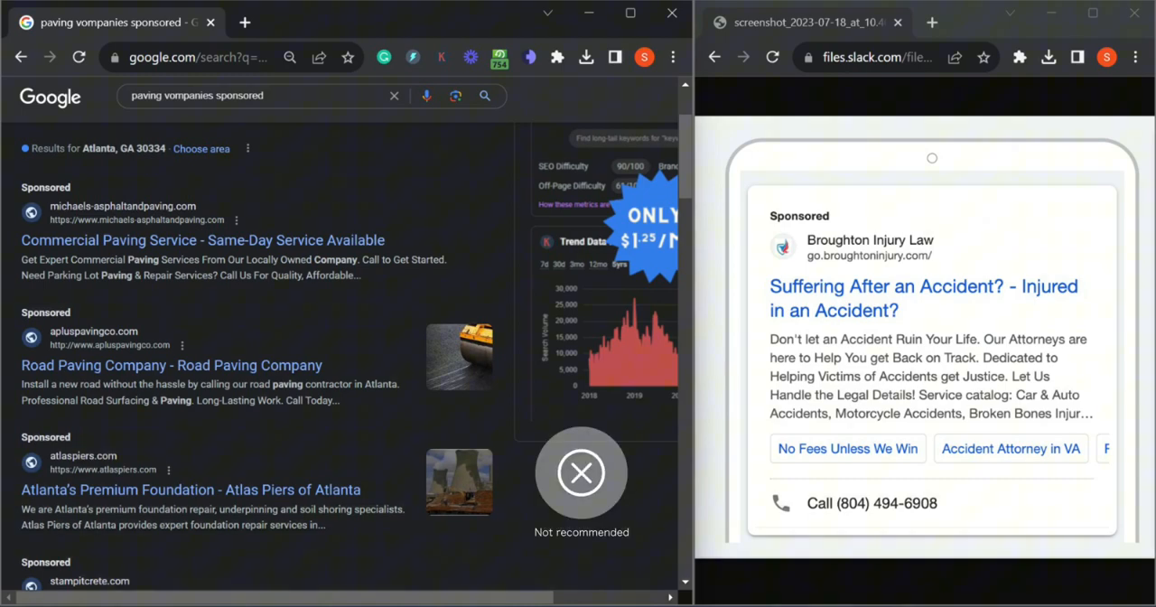
{"action": "left_click", "coordinate": [581, 472]}
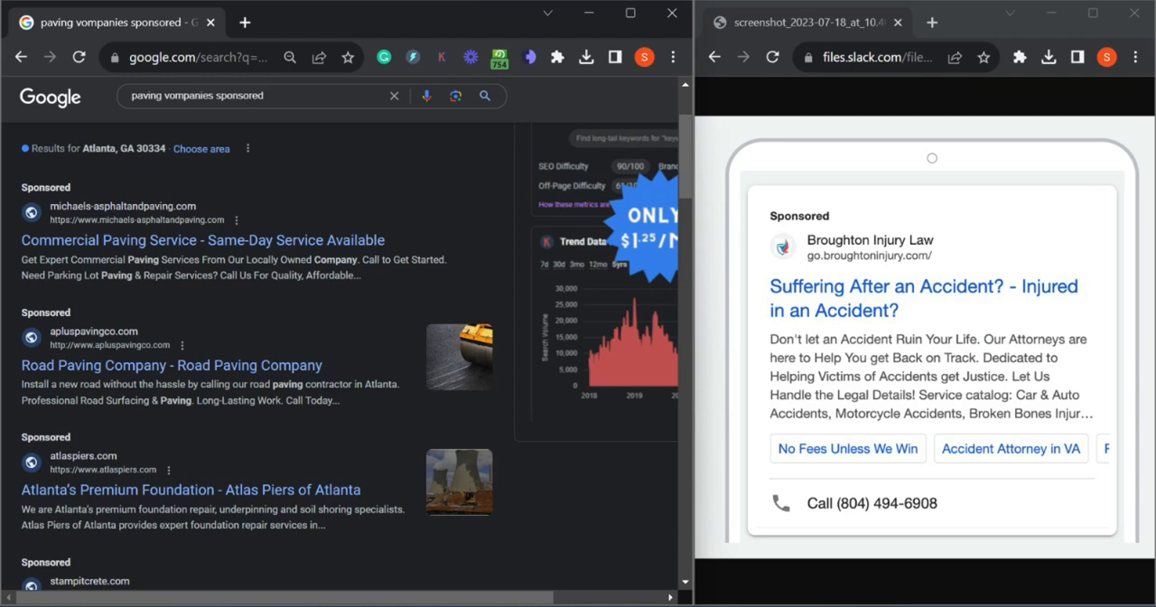